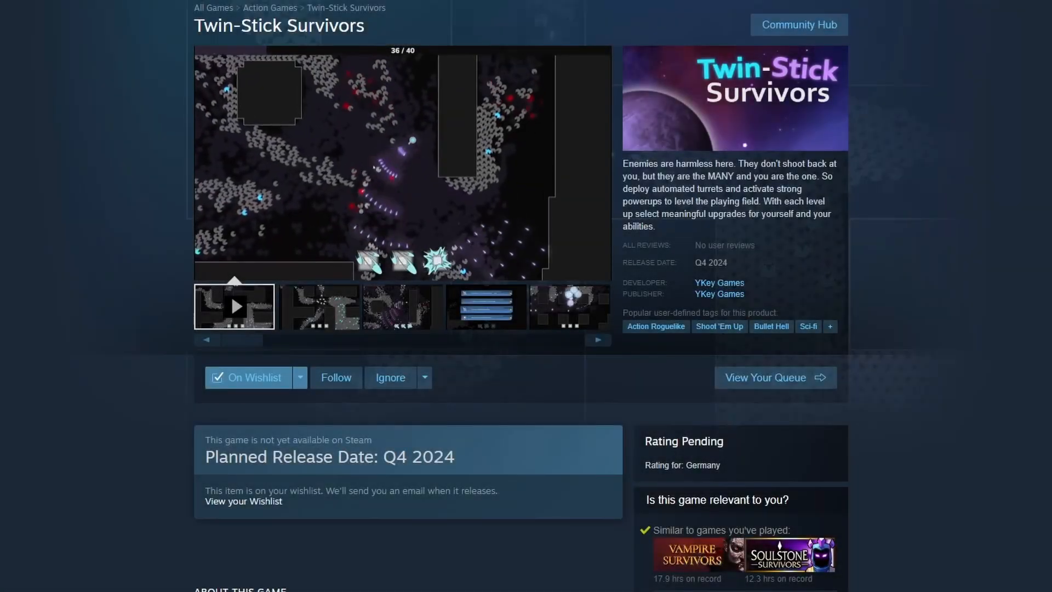
# - Scroll the flow field pathfinding PDF down to Figure 23.2, the line-of-sight pass
pyautogui.scroll(-3)
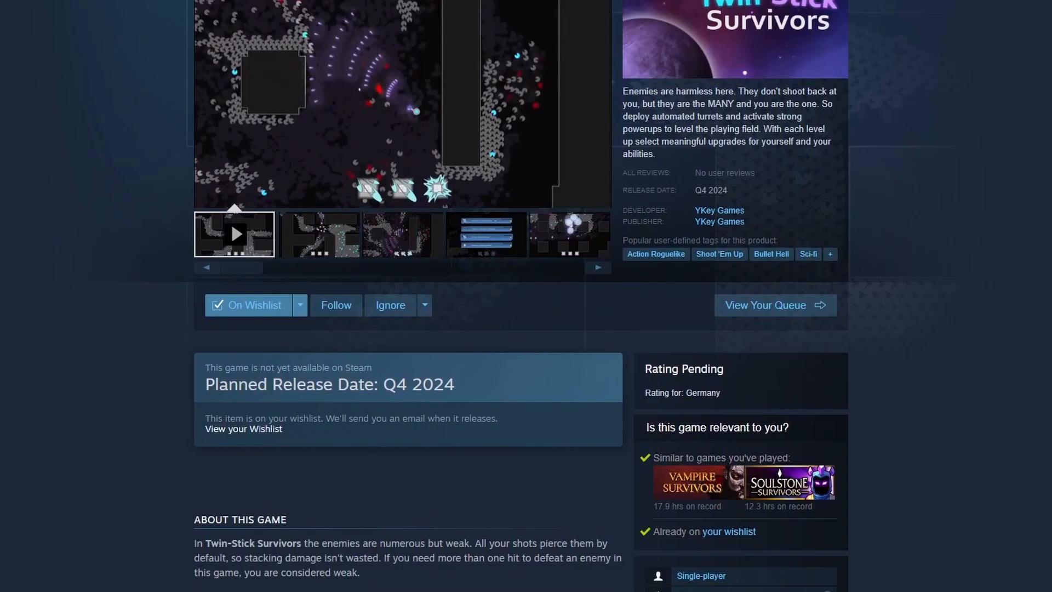
pyautogui.scroll(-3)
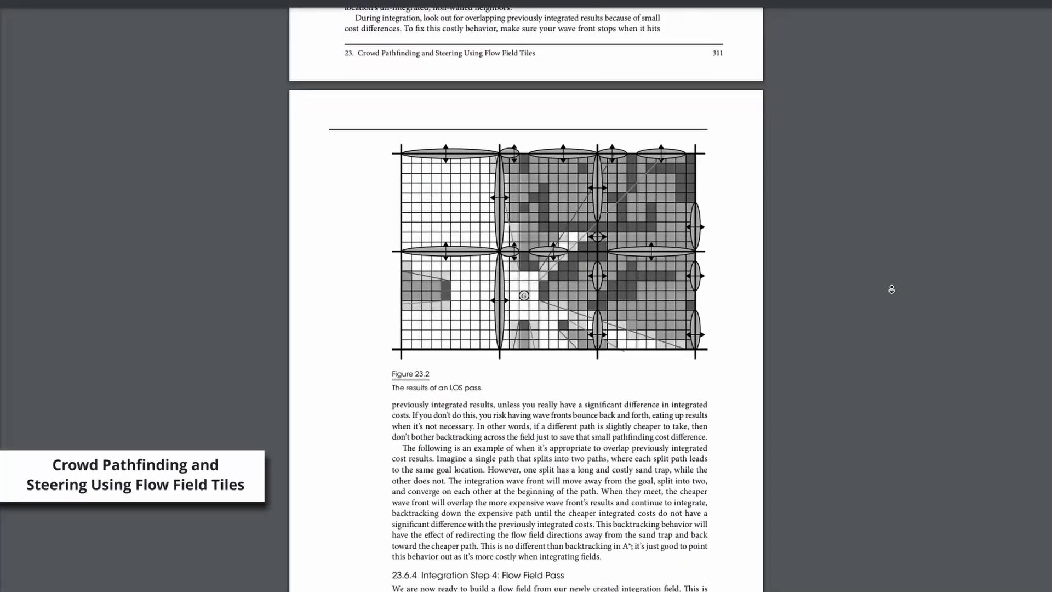
pyautogui.scroll(-3)
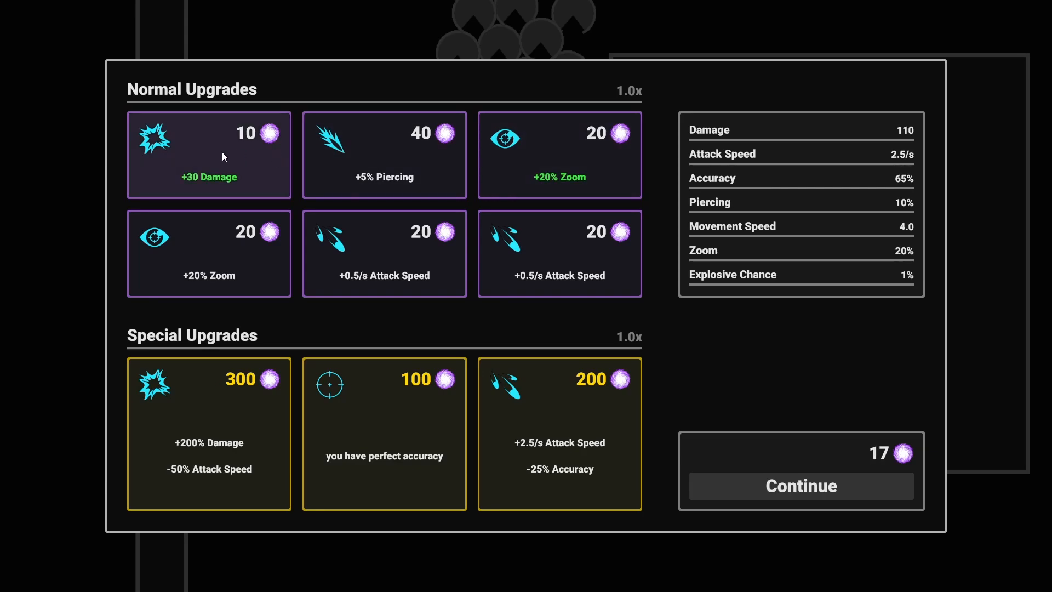
pyautogui.moveTo(230, 163)
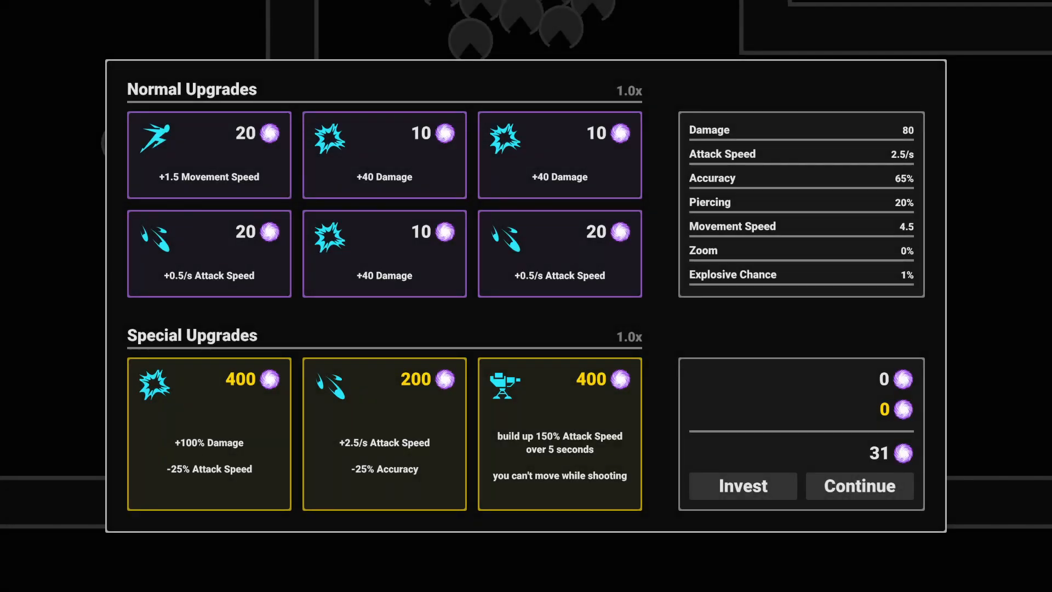
# - Invest in an upgrade from the between-rounds shop and continue to the next wave
pyautogui.click(860, 485)
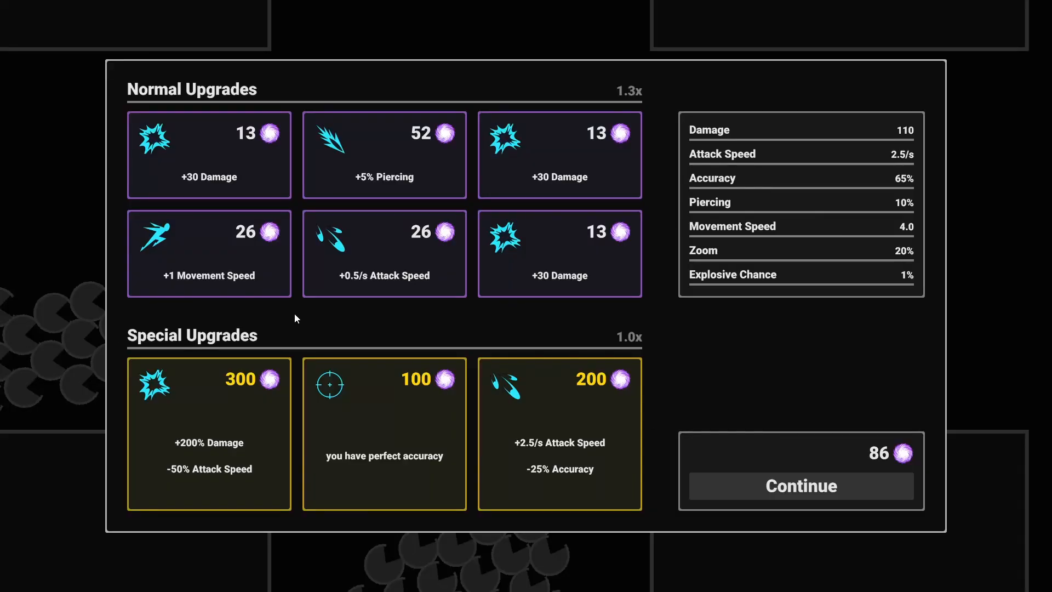
pyautogui.moveTo(492, 328)
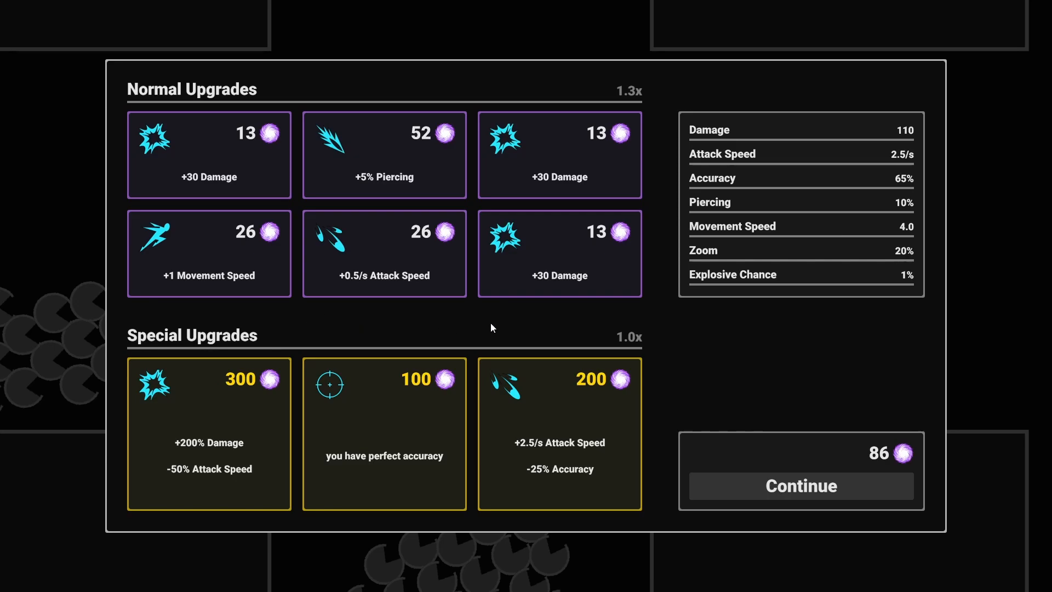
pyautogui.click(800, 485)
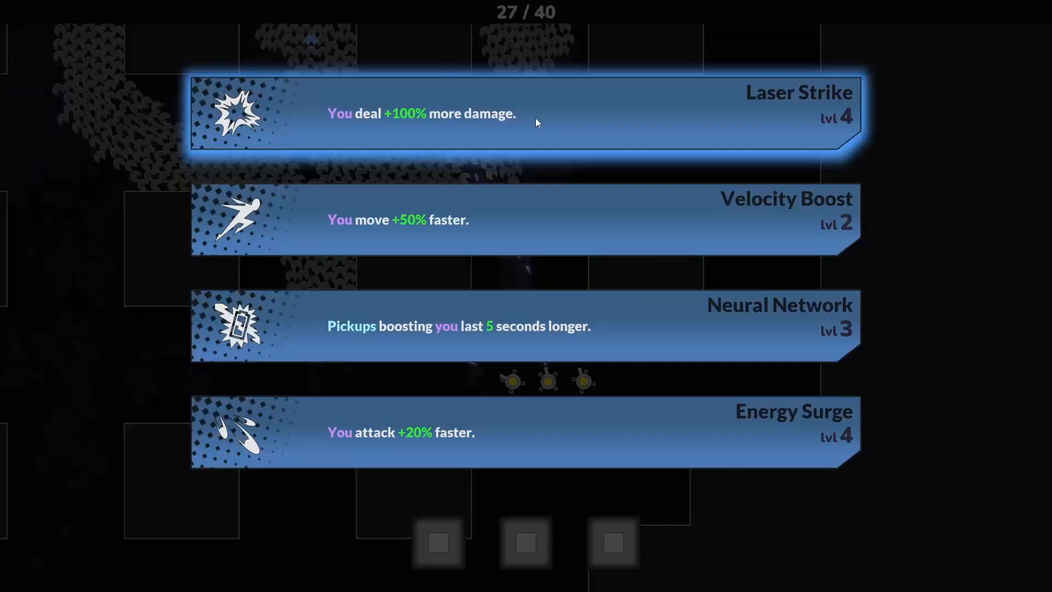
pyautogui.moveTo(563, 158)
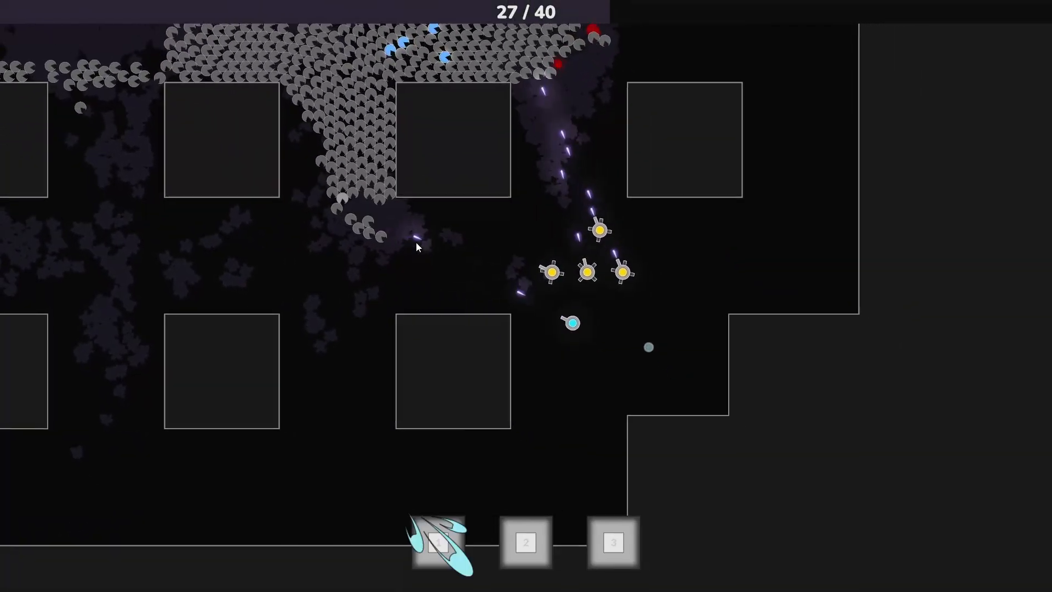
# - Pick a level-up card, then choose the Velocity Boost upgrade on the next level-up
pyautogui.click(526, 541)
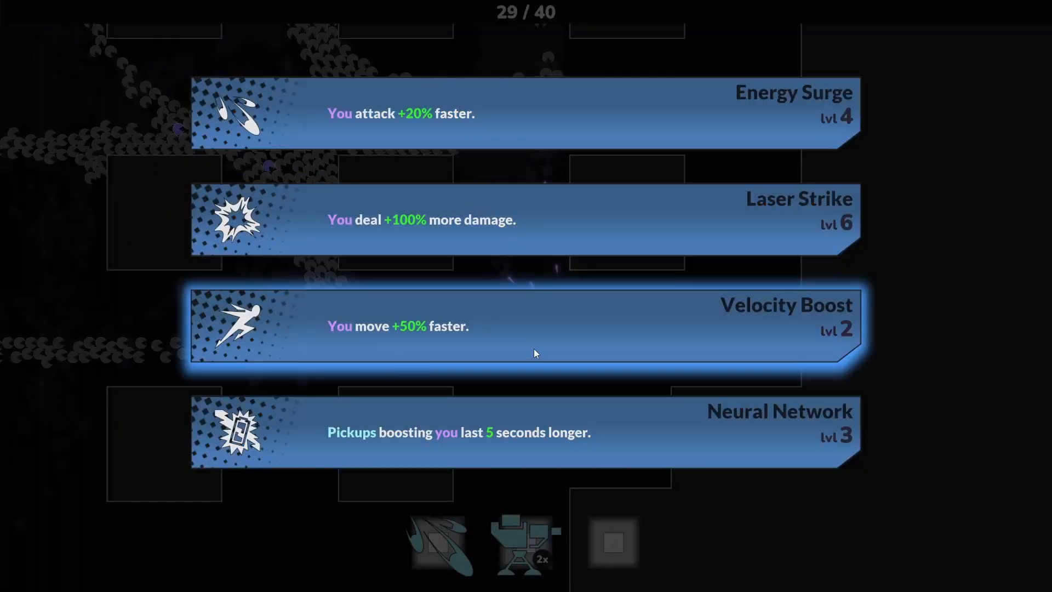
pyautogui.click(528, 325)
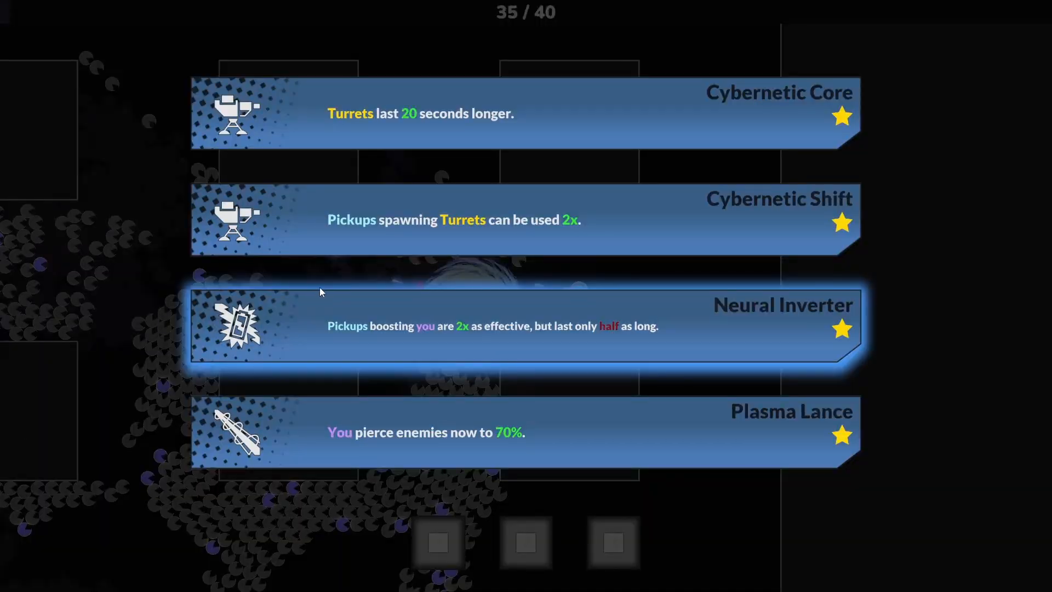
pyautogui.moveTo(359, 267)
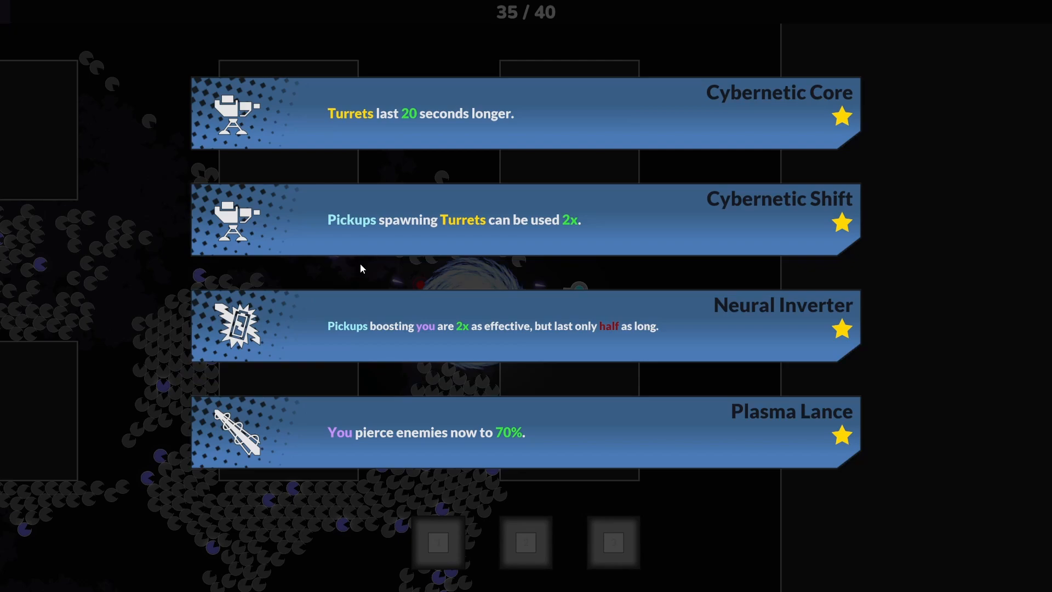
pyautogui.moveTo(363, 124)
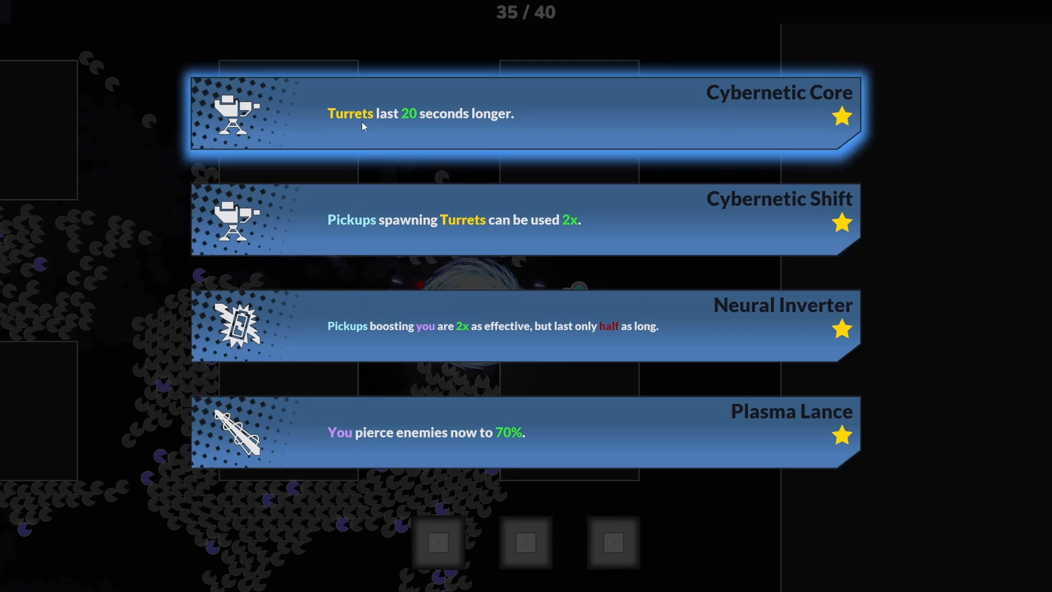
# - Choose the starred upgrades Cybernetic Core, Dark Matter and Neural Inverter in turn
pyautogui.click(525, 114)
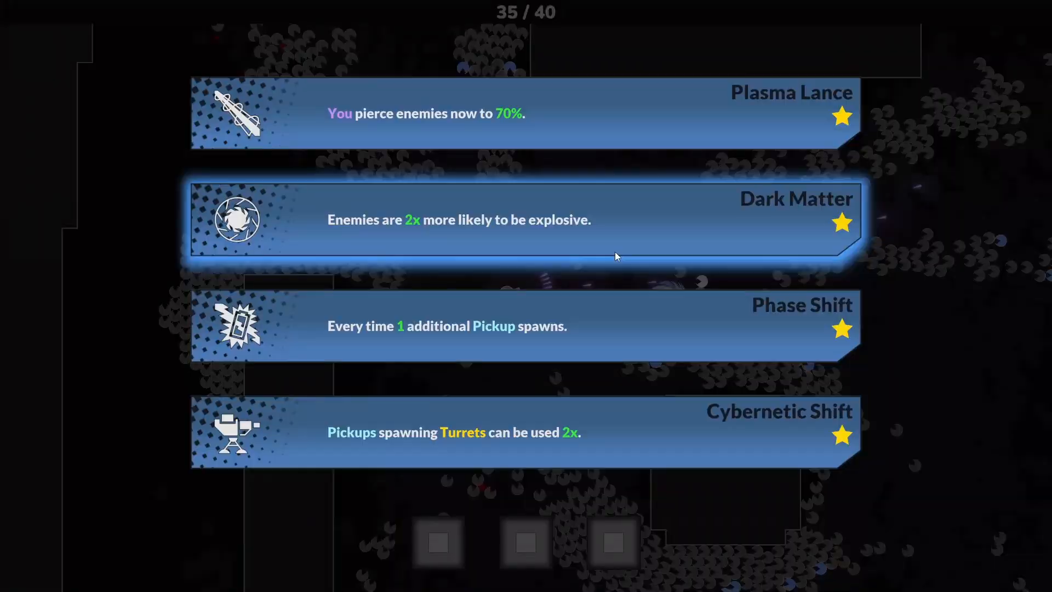
pyautogui.click(525, 222)
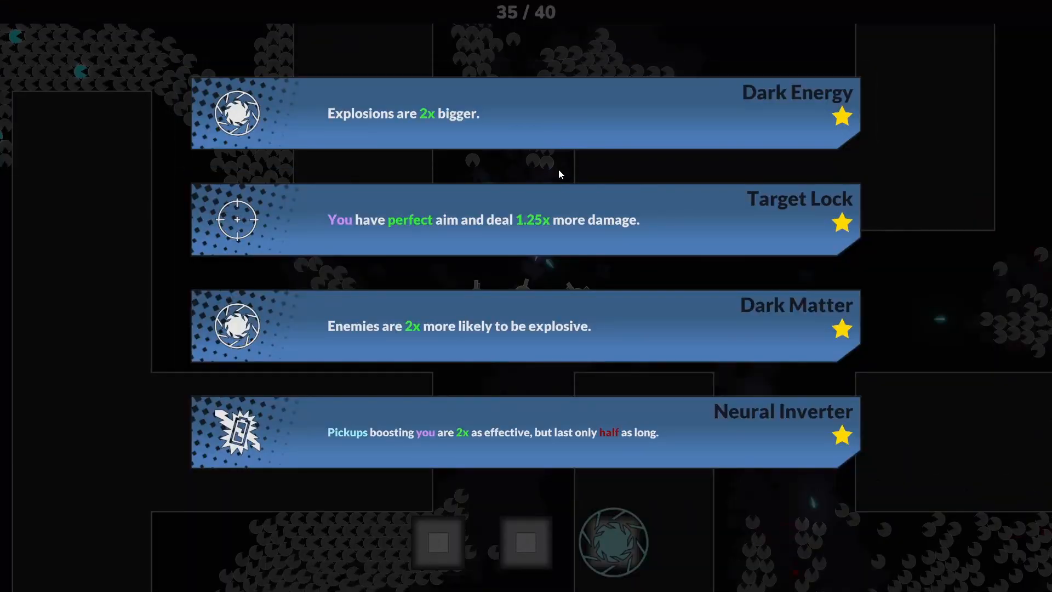
pyautogui.moveTo(530, 423)
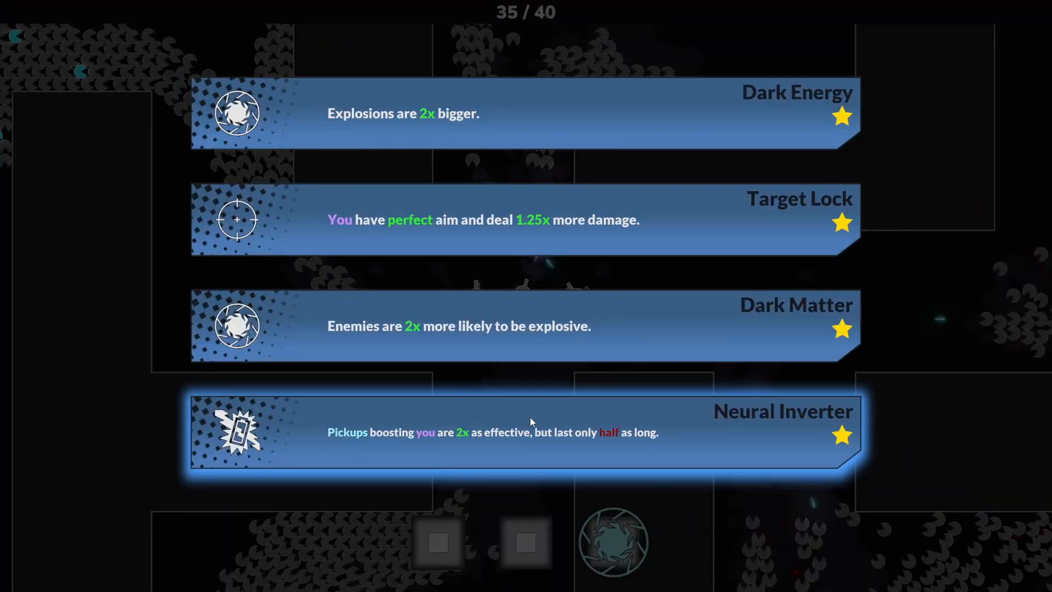
pyautogui.click(524, 432)
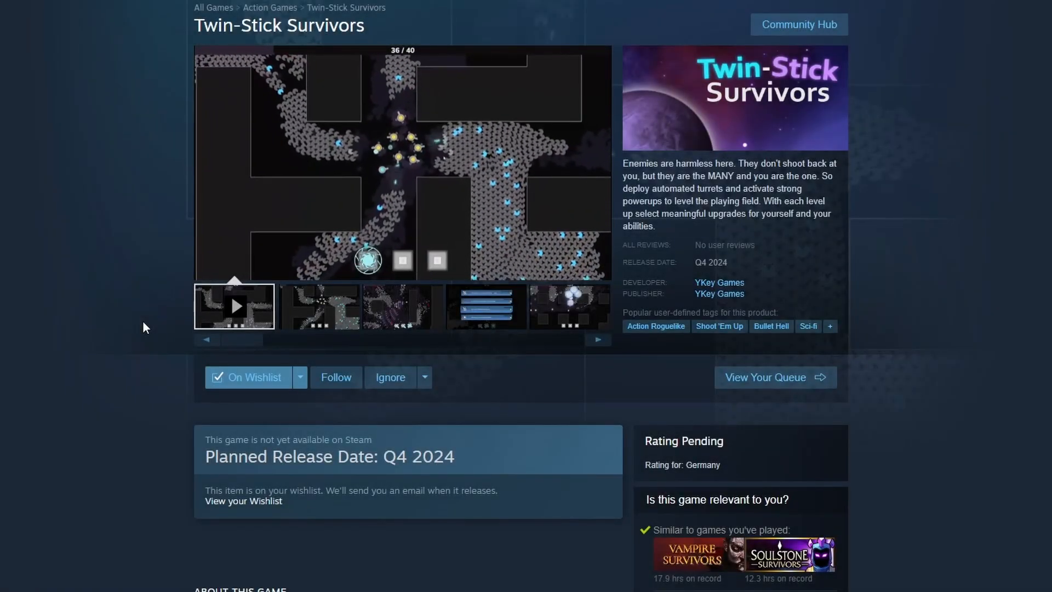
# - Show the Twin-Stick Survivors Steam store page, wishlisted with Q4 2024 release
pyautogui.click(234, 306)
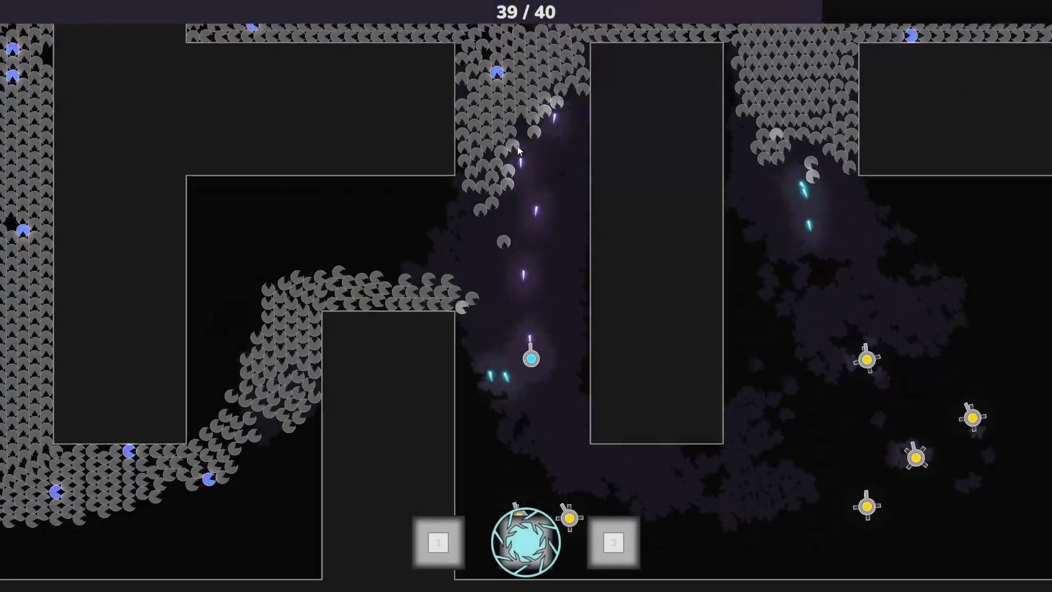